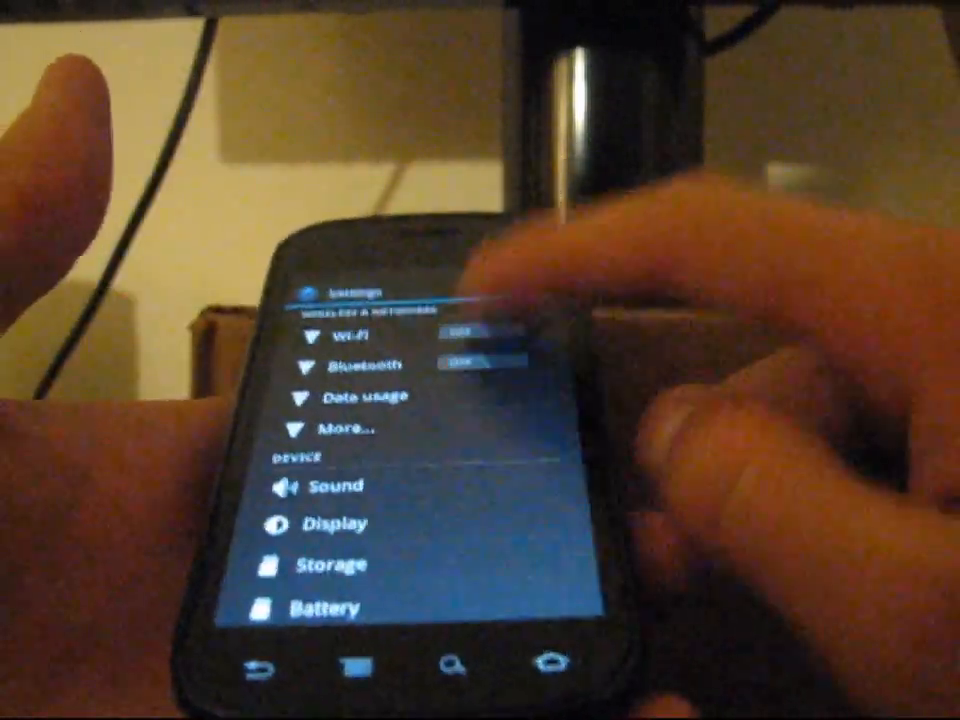
scroll(down, 3)
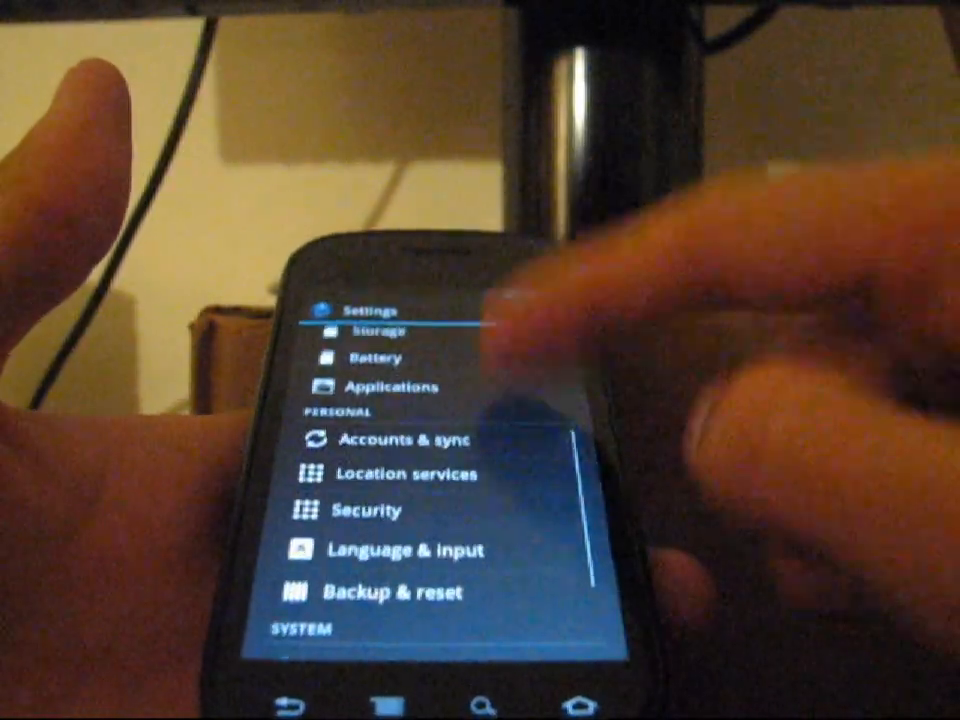